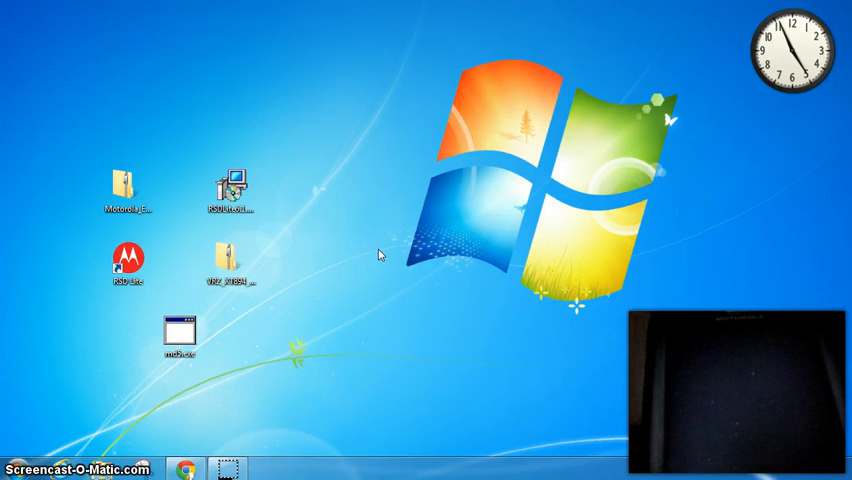
{"action": "mouse_move", "coordinate": [310, 252]}
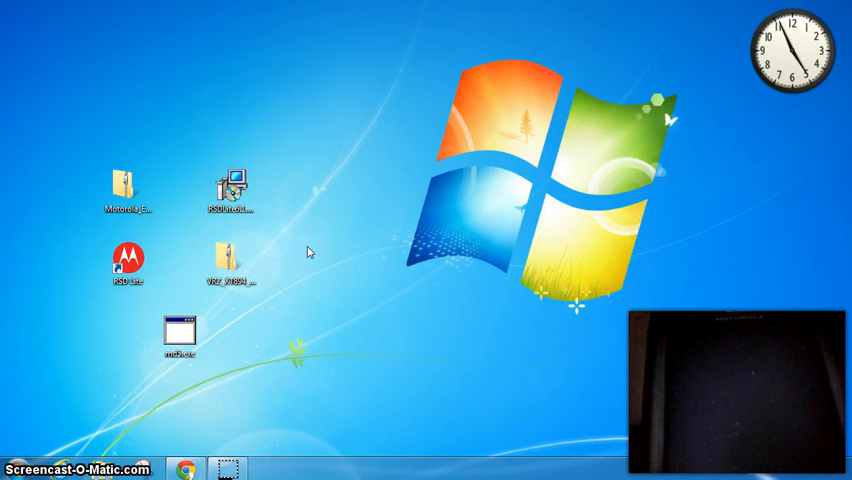
Launch md5.exe and pick the VRZ_XT894 firmware zip on the Desktop for checking.
{"action": "left_click", "coordinate": [228, 268]}
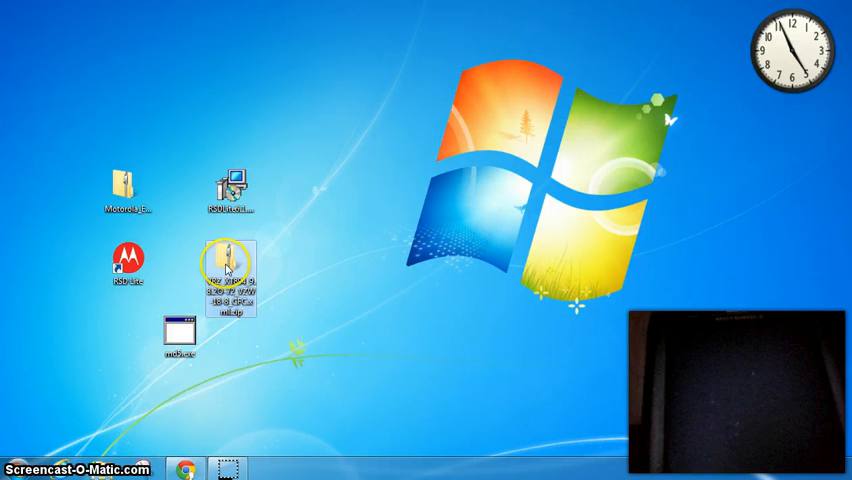
{"action": "mouse_move", "coordinate": [280, 318]}
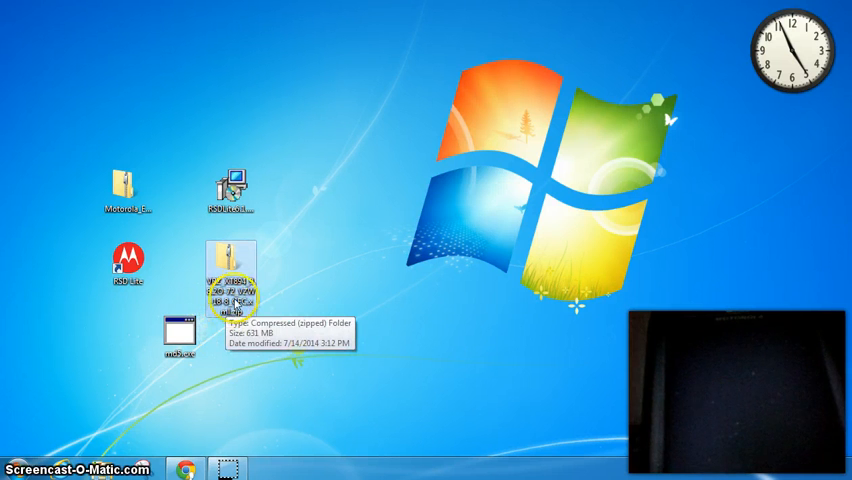
{"action": "mouse_move", "coordinate": [360, 249]}
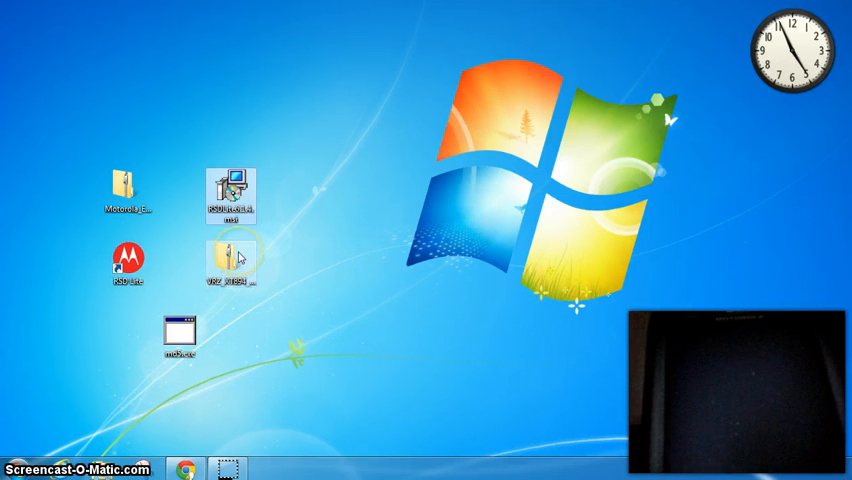
{"action": "mouse_move", "coordinate": [224, 262]}
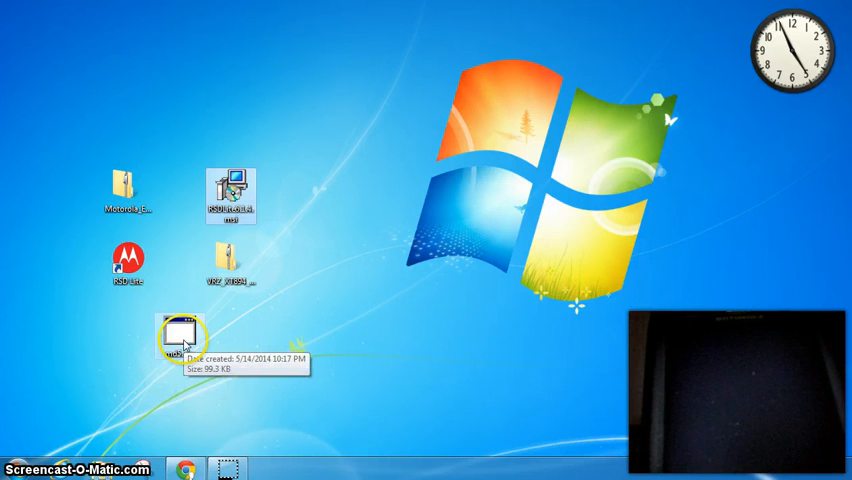
{"action": "double_click", "coordinate": [178, 333]}
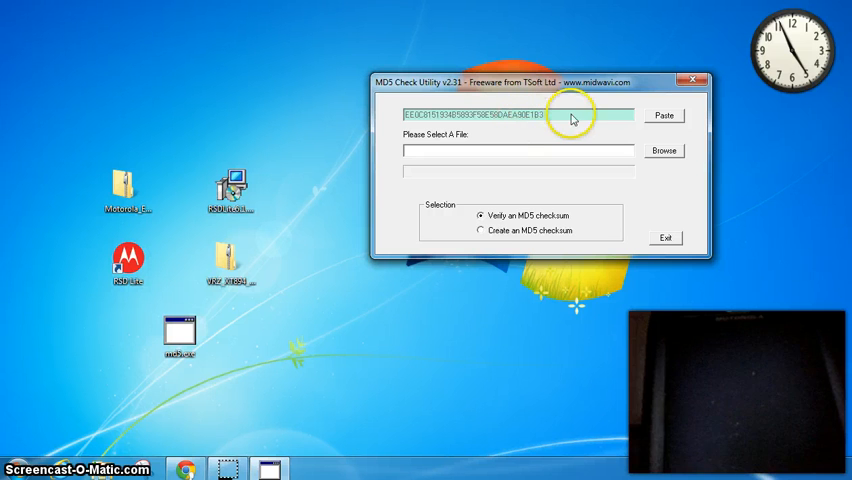
{"action": "mouse_move", "coordinate": [520, 130]}
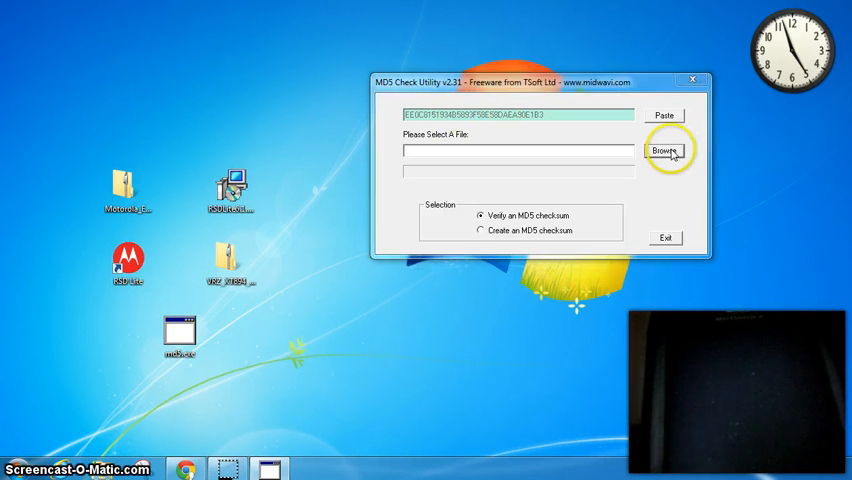
{"action": "left_click", "coordinate": [666, 150]}
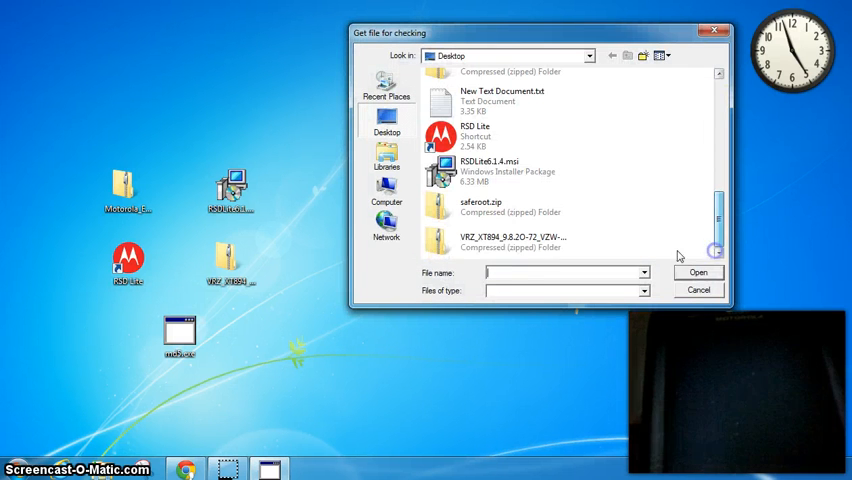
{"action": "left_click", "coordinate": [513, 241]}
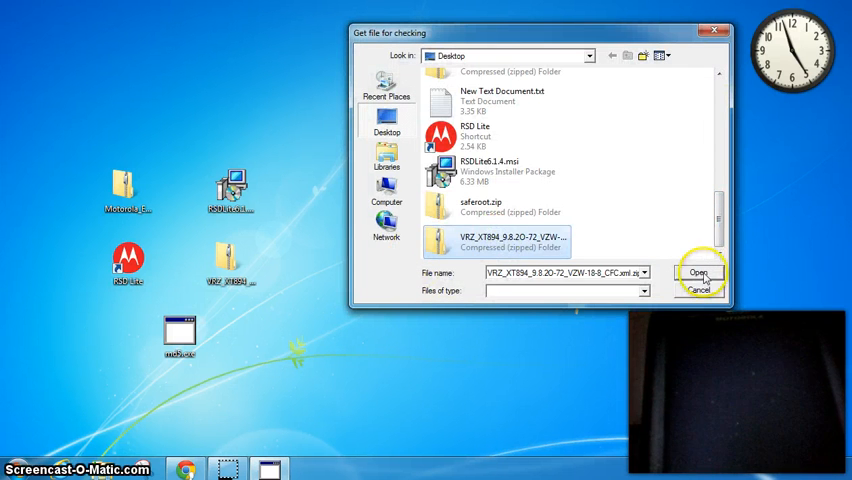
Load the VRZ_XT894 zip, confirm 'The Codes Match!', and exit the MD5 tool.
{"action": "left_click", "coordinate": [699, 272]}
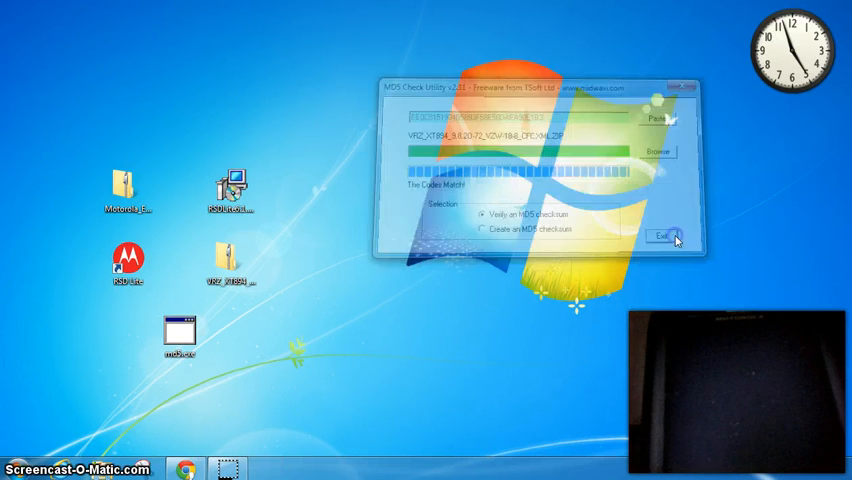
{"action": "left_click", "coordinate": [665, 234]}
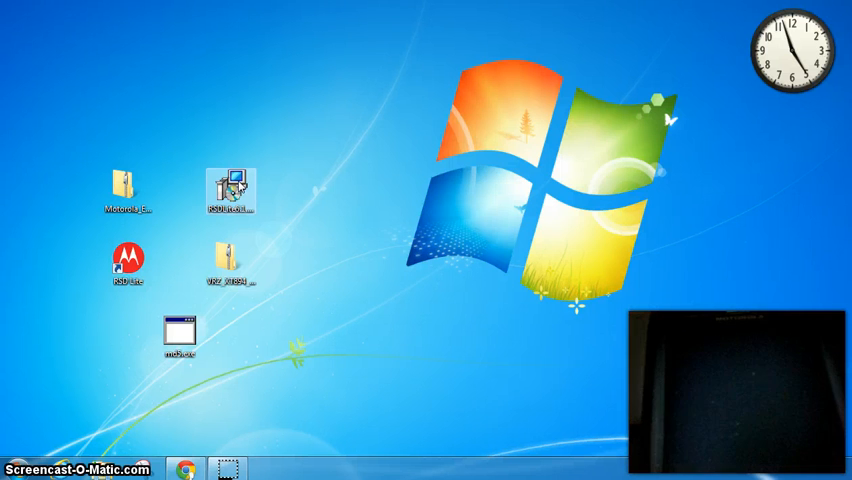
{"action": "left_click", "coordinate": [230, 190]}
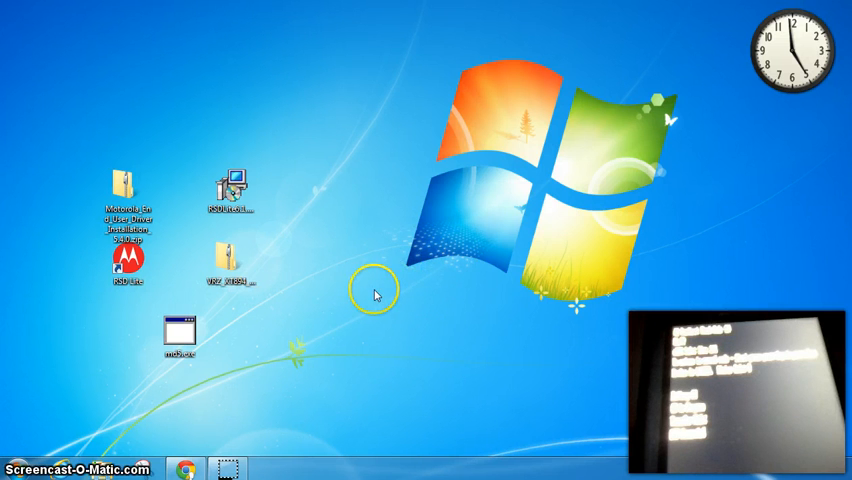
{"action": "mouse_move", "coordinate": [45, 470]}
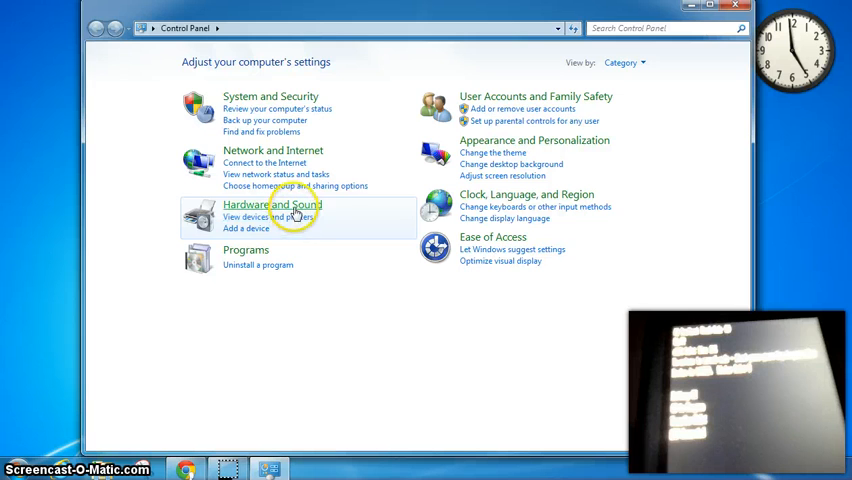
Check Device Manager shows Mot Single ADB Interface under ADB Interface, then close it.
{"action": "left_click", "coordinate": [272, 204]}
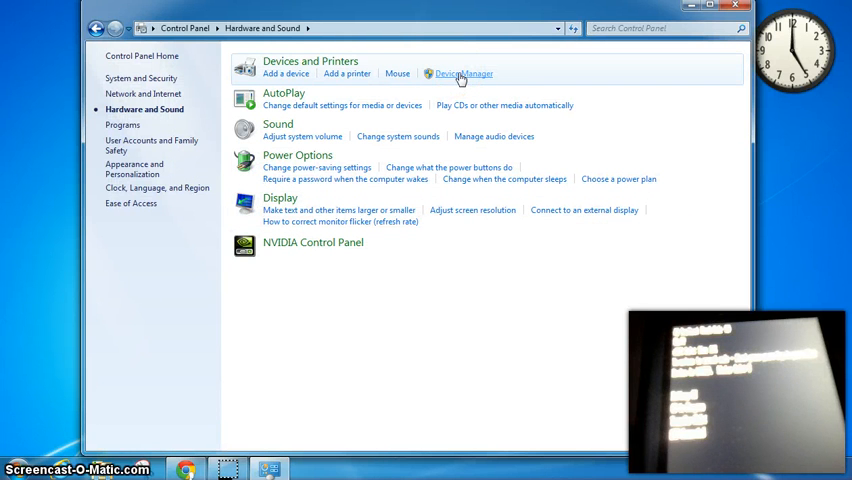
{"action": "left_click", "coordinate": [460, 73]}
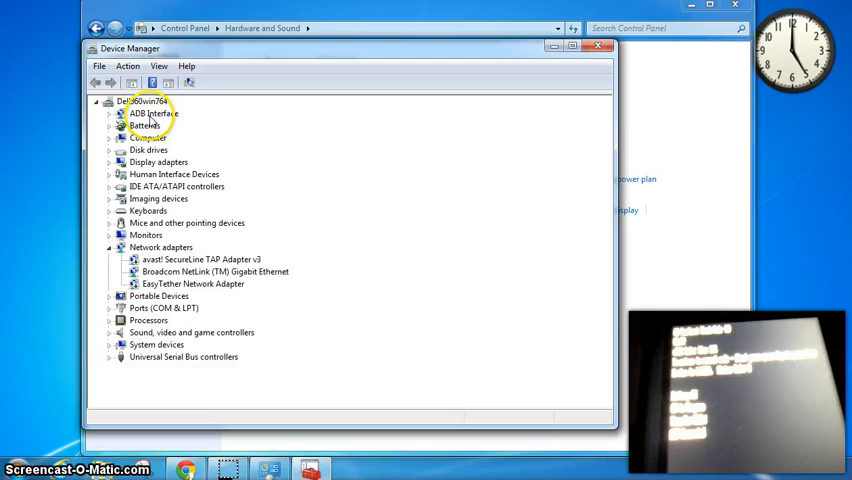
{"action": "left_click", "coordinate": [109, 113]}
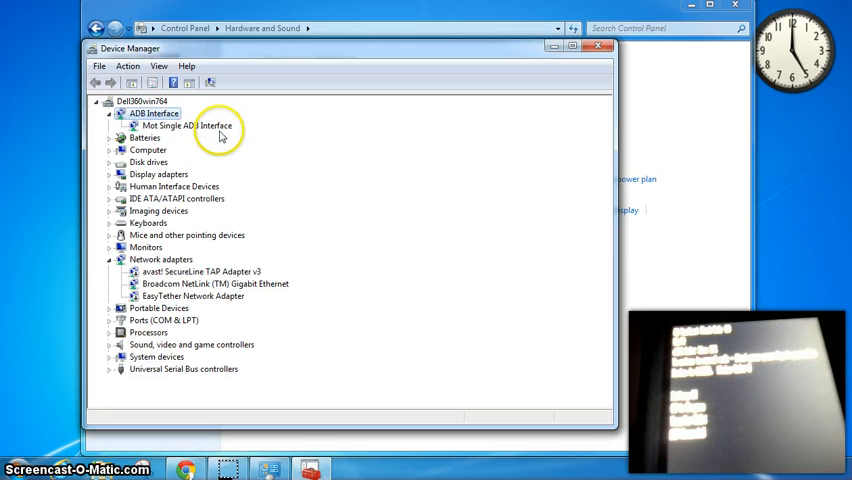
{"action": "mouse_move", "coordinate": [212, 142]}
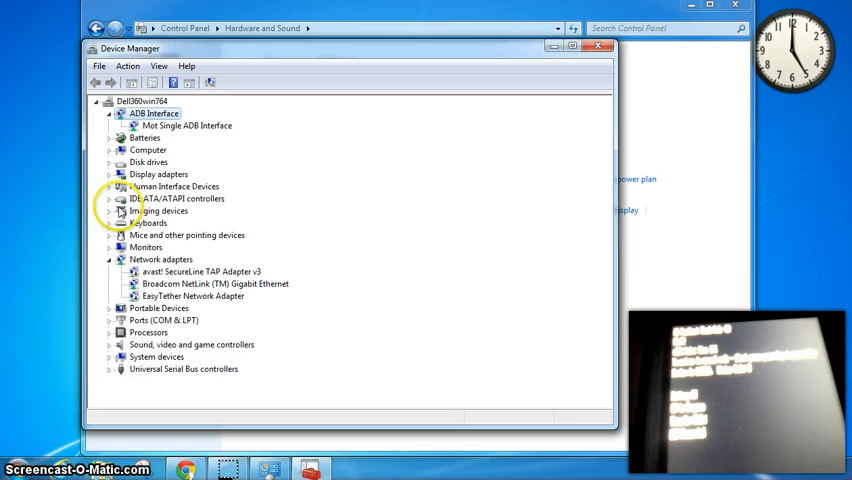
{"action": "mouse_move", "coordinate": [123, 234]}
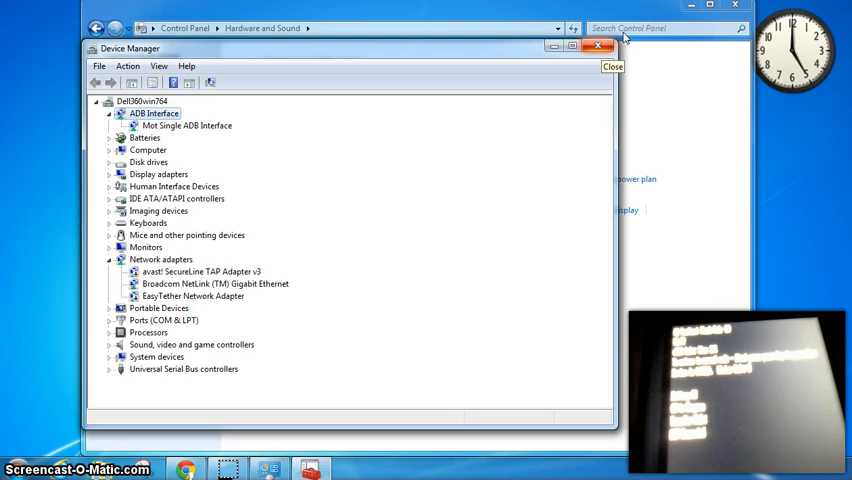
{"action": "left_click", "coordinate": [600, 46]}
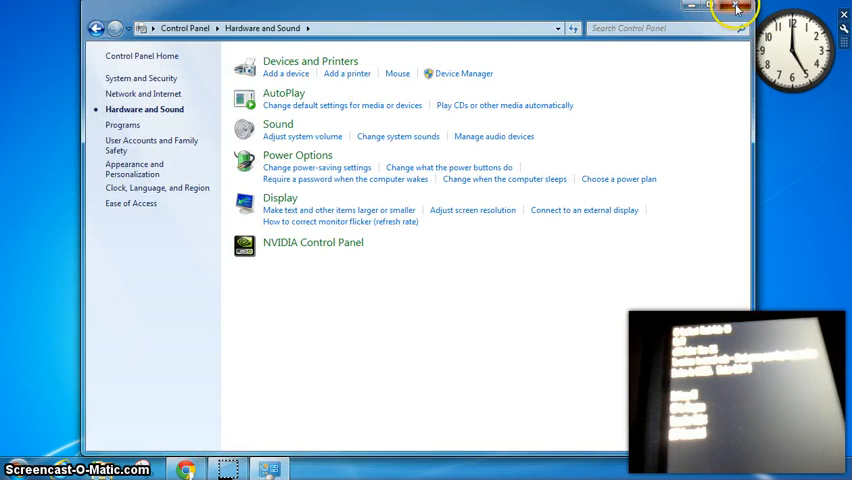
Close Control Panel, launch RSD Lite, and select the Fastboot CDMA_MASERATI device on port 1.
{"action": "left_click", "coordinate": [737, 8]}
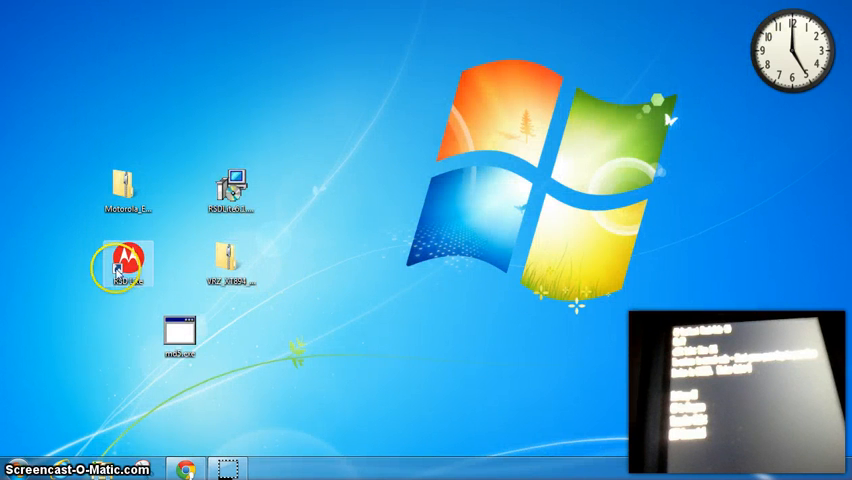
{"action": "left_click", "coordinate": [120, 265]}
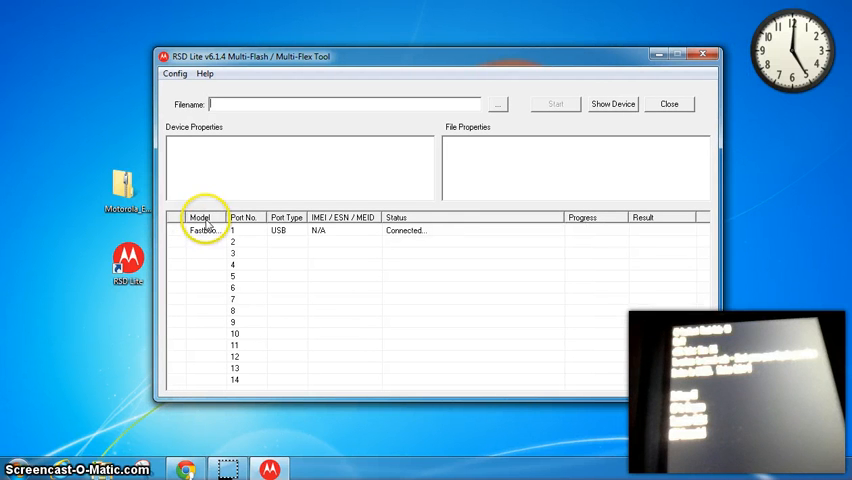
{"action": "left_click", "coordinate": [205, 230]}
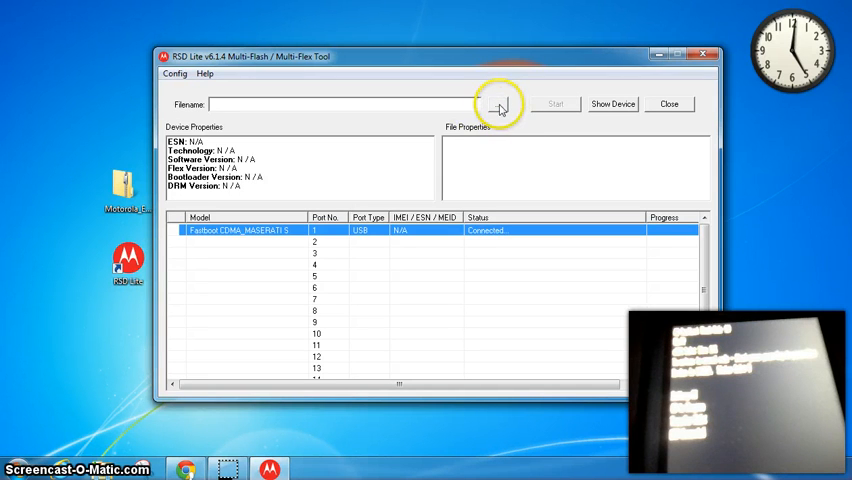
Choose the VRZ_XT894 firmware zip from the Desktop as RSD Lite's flash package.
{"action": "left_click", "coordinate": [497, 104]}
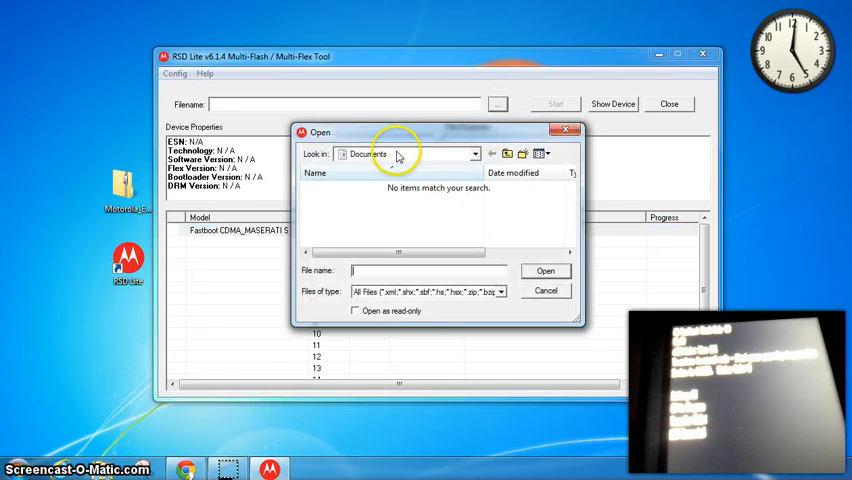
{"action": "left_click", "coordinate": [507, 153]}
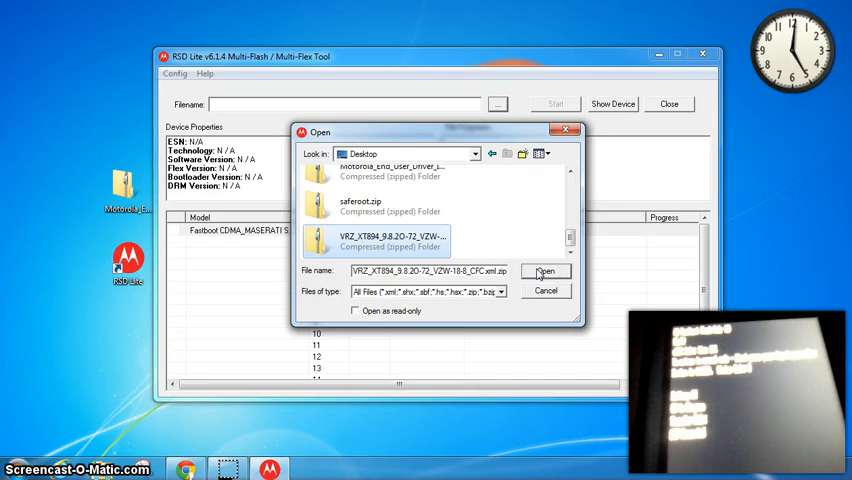
{"action": "left_click", "coordinate": [545, 271]}
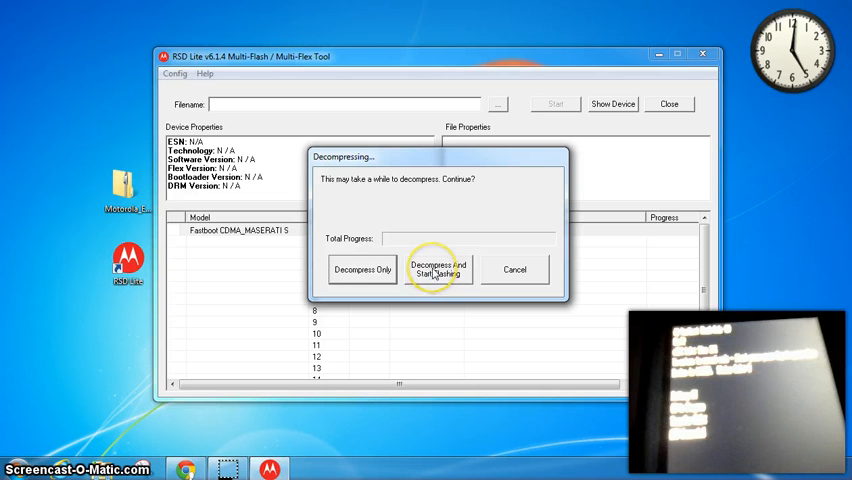
Choose 'Decompress And Start Flashing' to unpack the firmware and flash the Droid 4.
{"action": "left_click", "coordinate": [438, 270]}
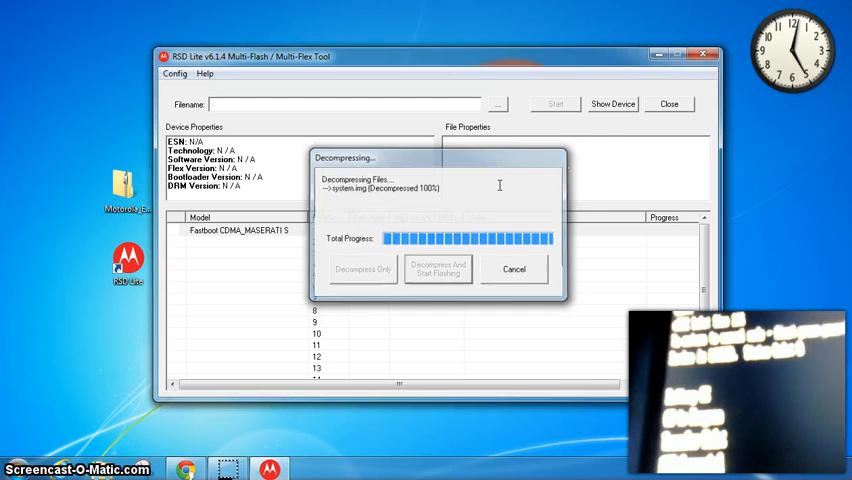
{"action": "left_click", "coordinate": [438, 270]}
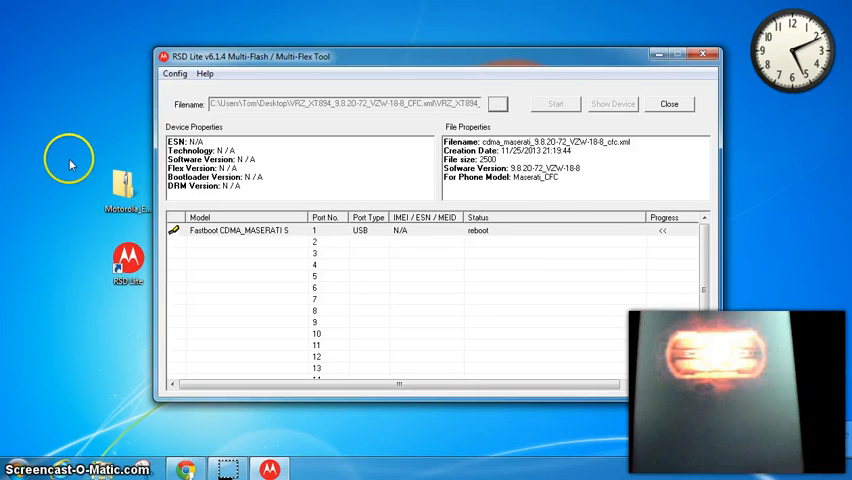
{"action": "mouse_move", "coordinate": [80, 125]}
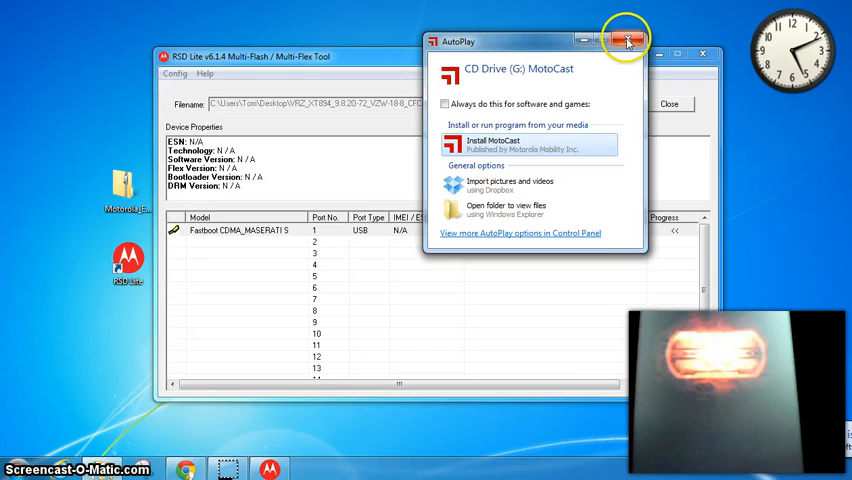
Close the MotoCast AutoPlay window, leaving RSD Lite showing reboot on port 1.
{"action": "left_click", "coordinate": [626, 41]}
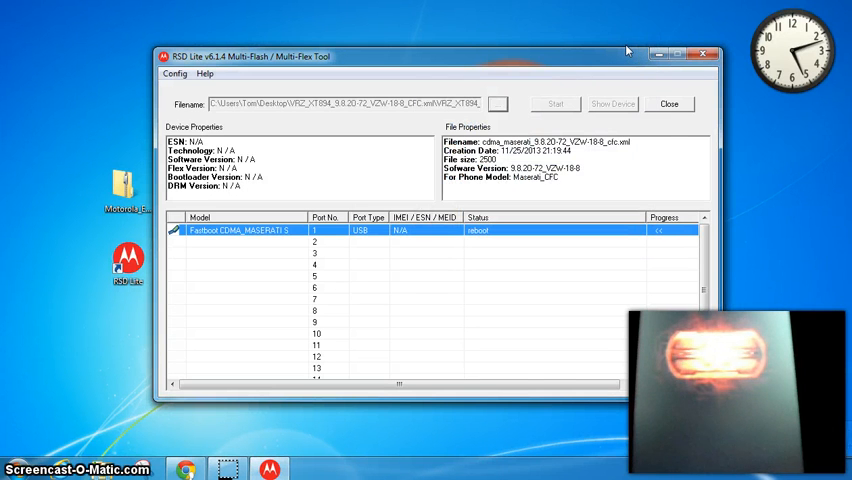
{"action": "mouse_move", "coordinate": [60, 130]}
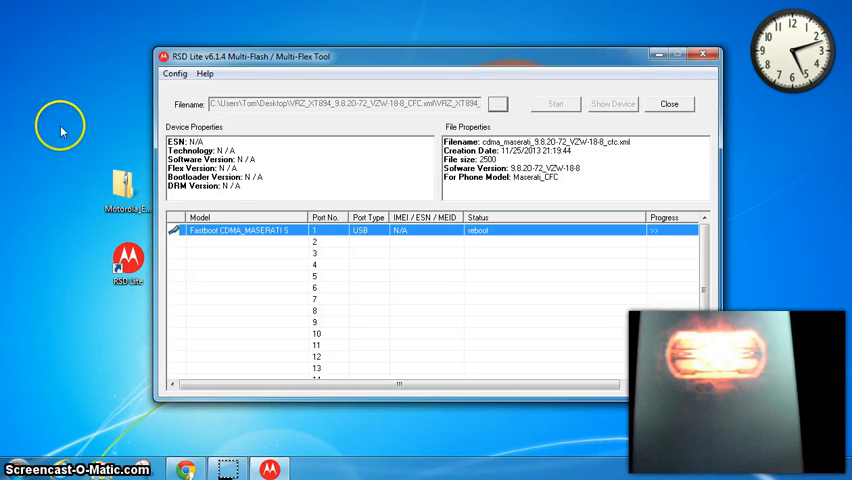